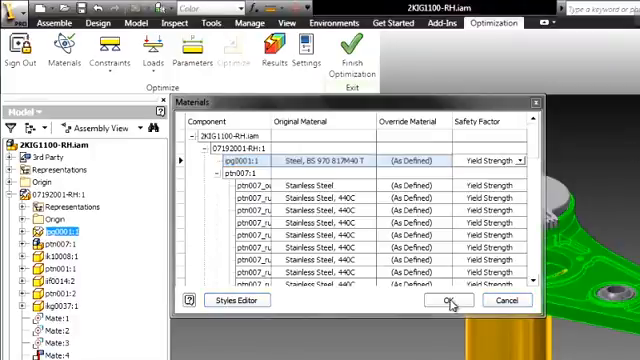
Step: Accept the component materials, keeping Yield Strength as the safety-factor criterion
click(450, 300)
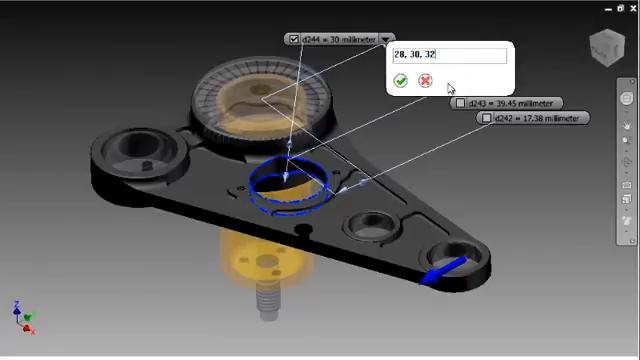
Step: Give d244 trial values 28, 30, 32 mm and d25 values 5, 6, 7 mm
click(408, 79)
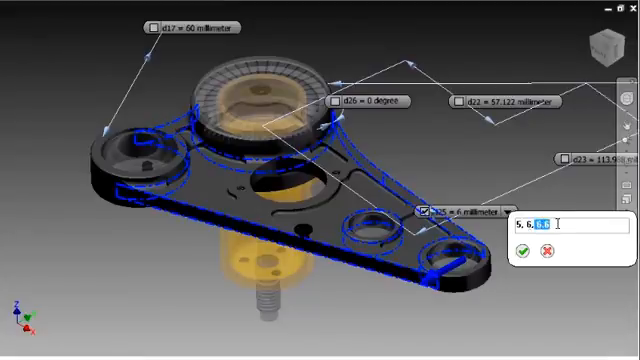
text(7)
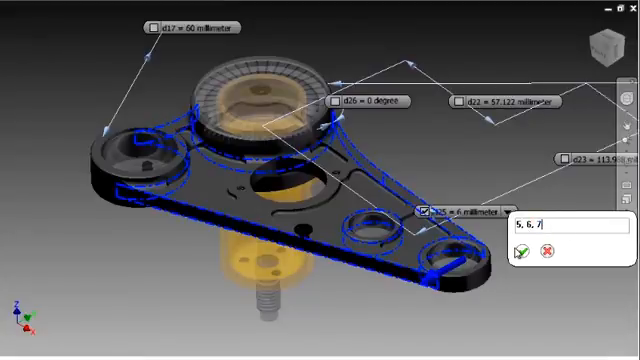
click(521, 250)
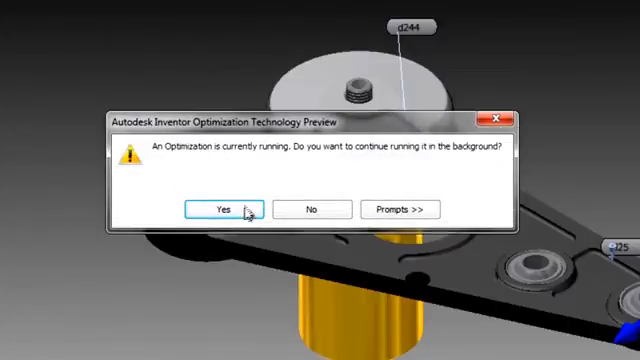
Step: Continue optimizing in the background and view the safety-factor plot for Configuration 6
click(229, 209)
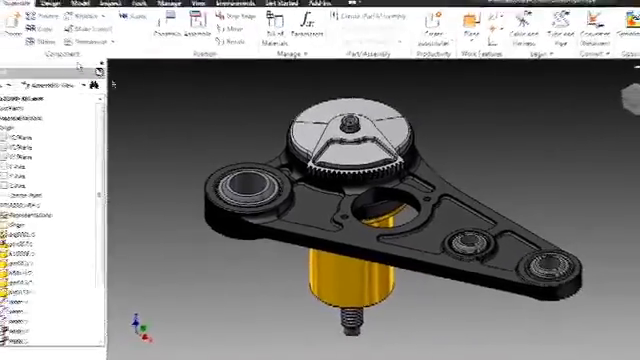
click(15, 10)
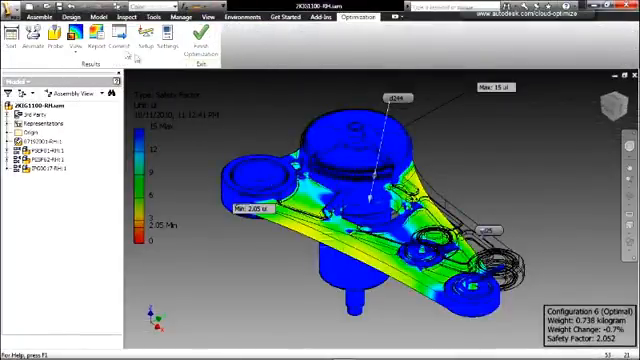
Step: Open the Configuration Sorter from the Results panel
click(55, 18)
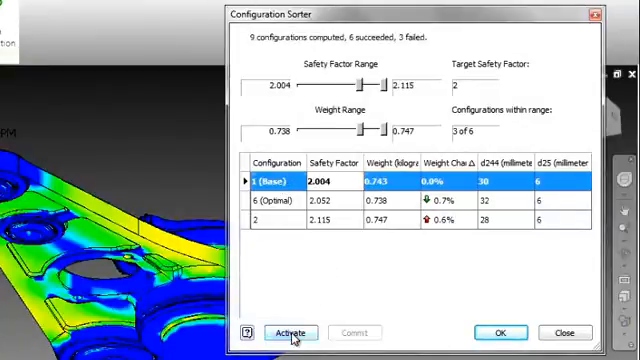
Step: Widen the safety-factor range to 1.601 and activate configuration 6 (Optimal)
click(291, 332)
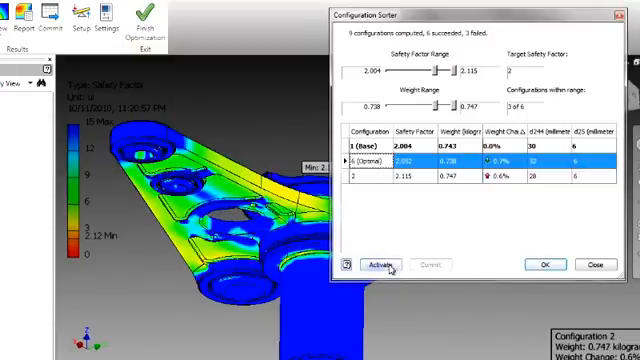
click(374, 264)
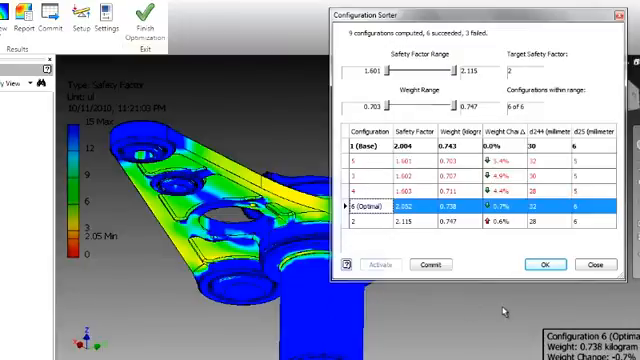
click(542, 264)
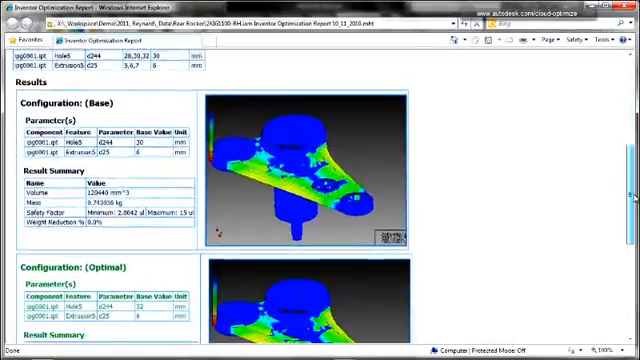
Step: Scroll the optimization report from Base and Optimal results down to Configuration 3
scroll(down, 3)
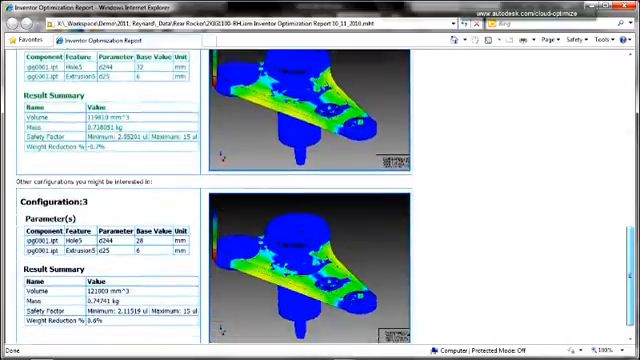
scroll(down, 3)
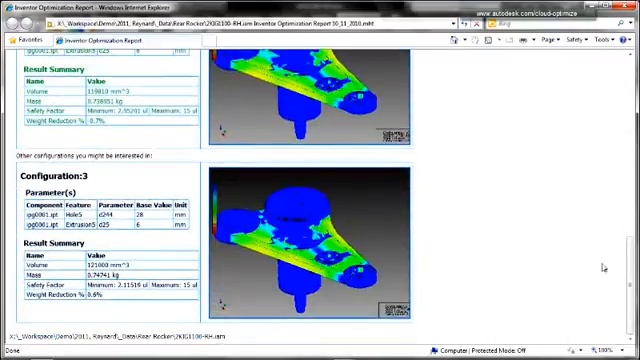